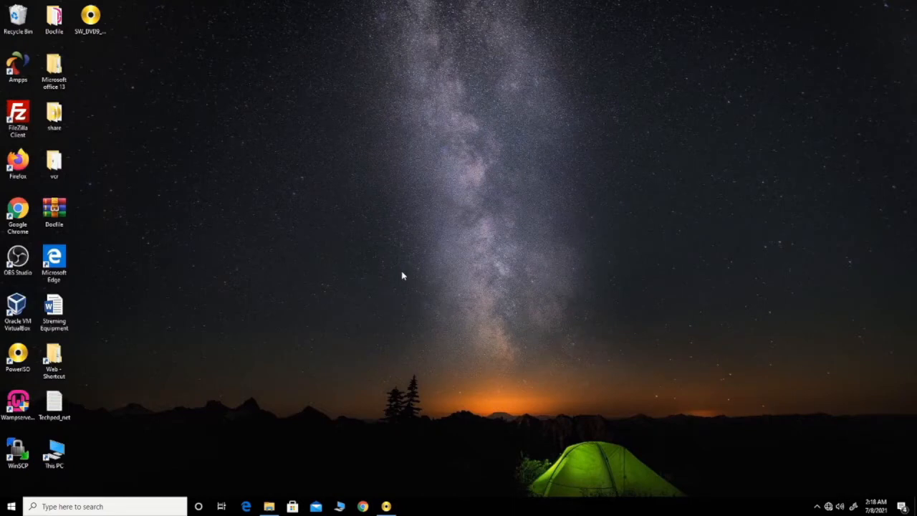
pyautogui.moveTo(251, 190)
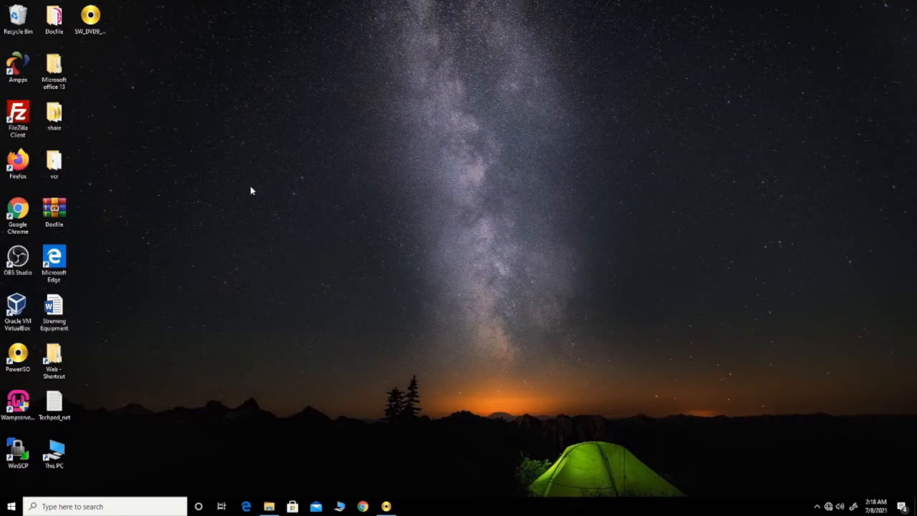
# Launch PowerISO from the desktop and bring up Tools > Convert.
pyautogui.click(89, 17)
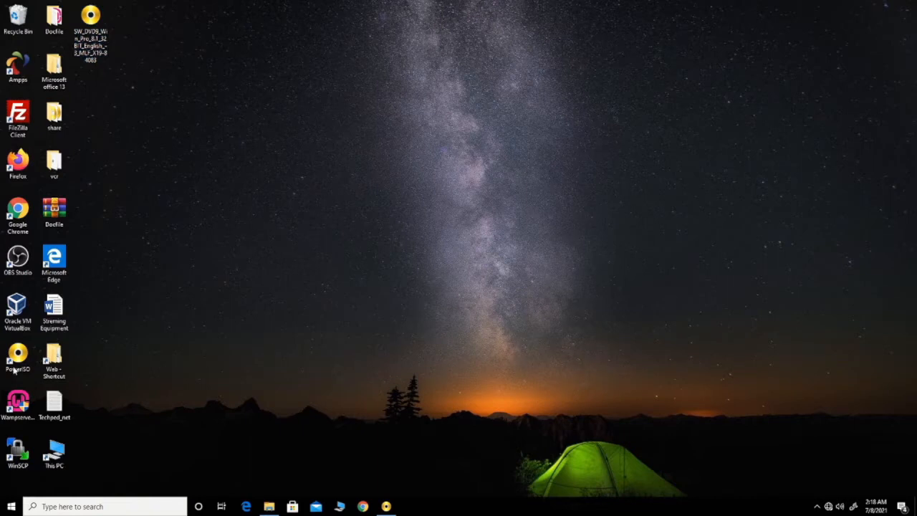
pyautogui.doubleClick(17, 358)
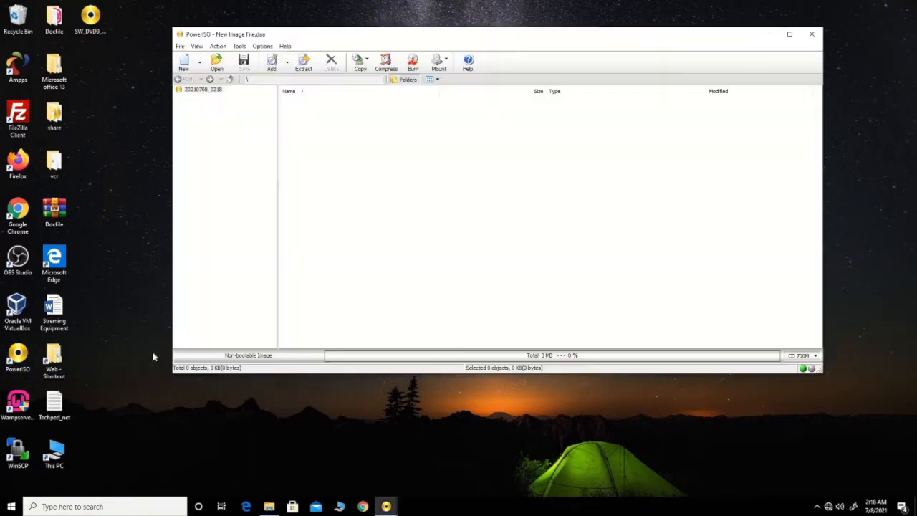
pyautogui.moveTo(278, 118)
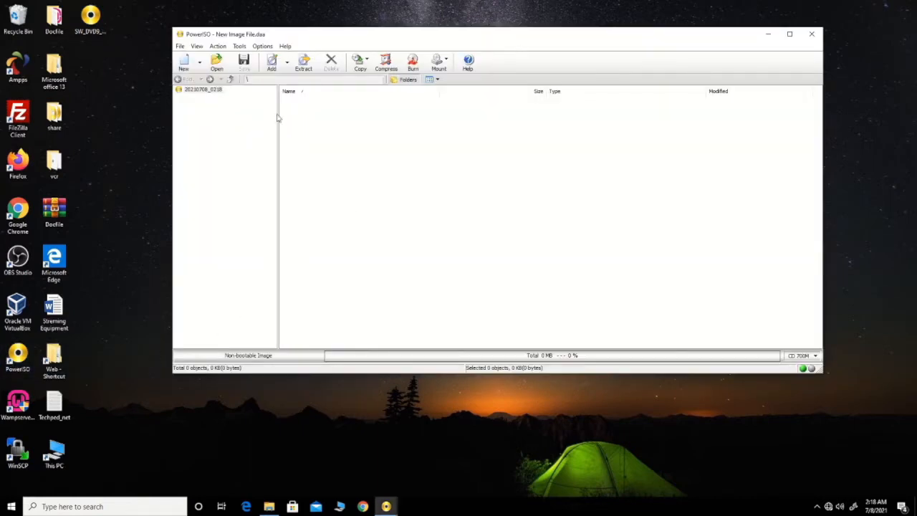
pyautogui.click(239, 46)
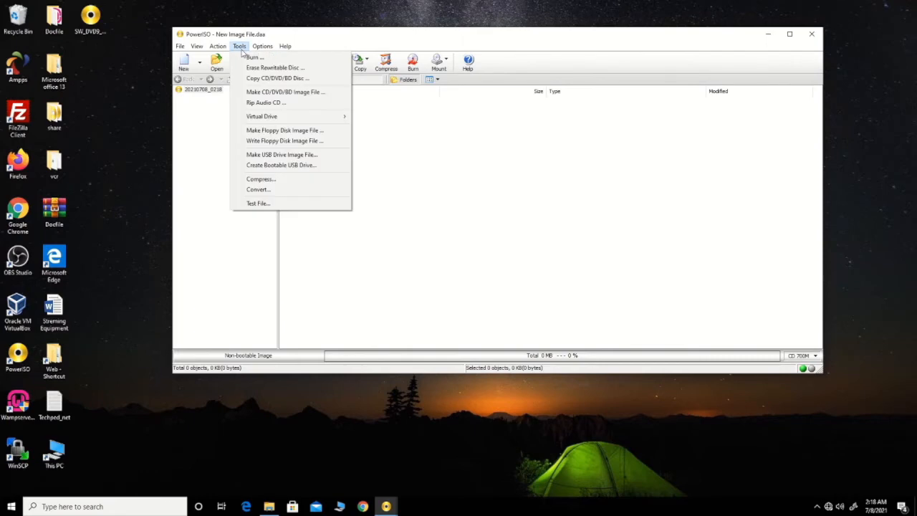
pyautogui.moveTo(284, 129)
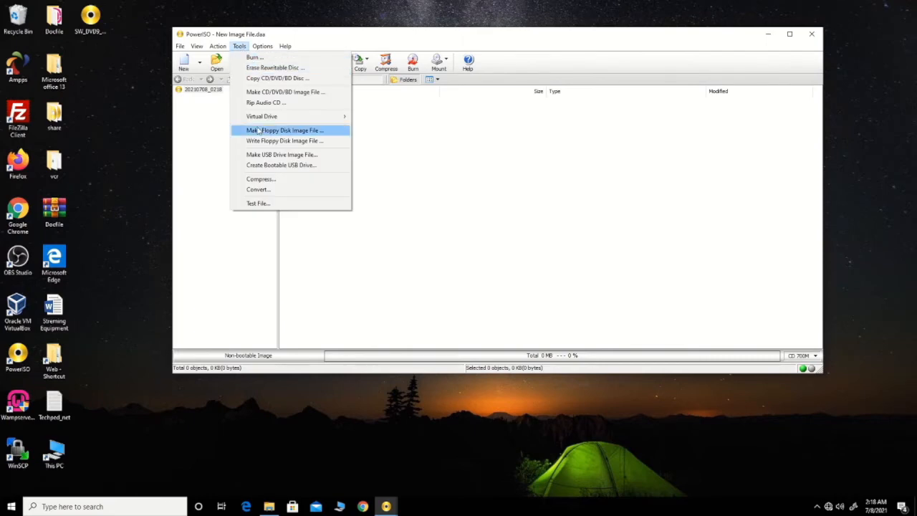
pyautogui.moveTo(258, 189)
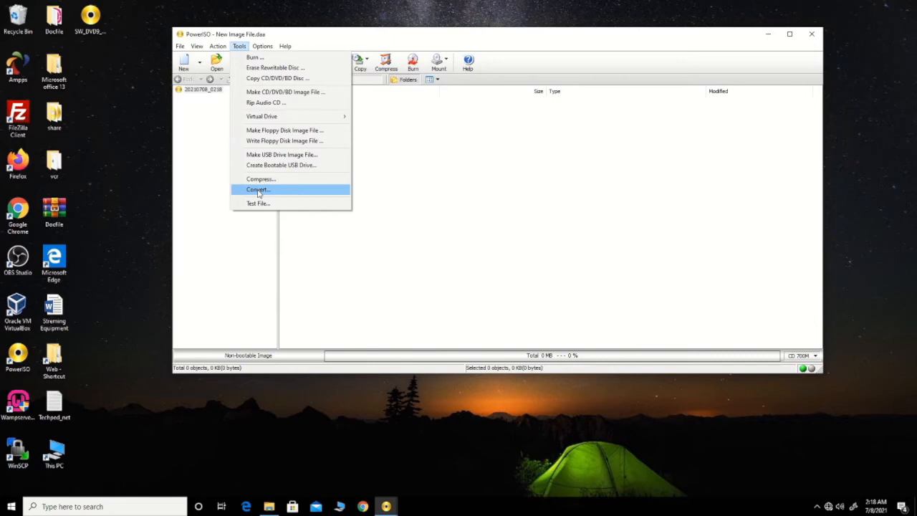
pyautogui.click(257, 189)
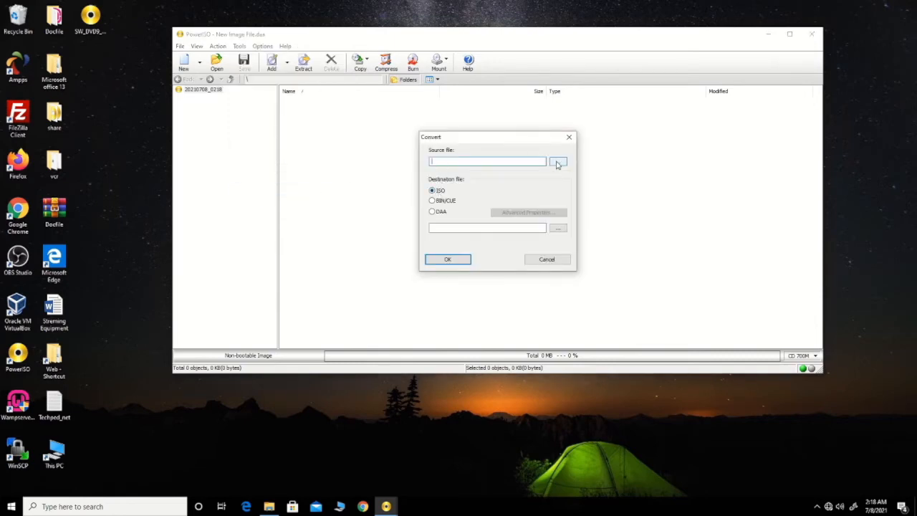
# Choose the Windows 8.1 Pro ISO on the desktop as the source file.
pyautogui.click(557, 160)
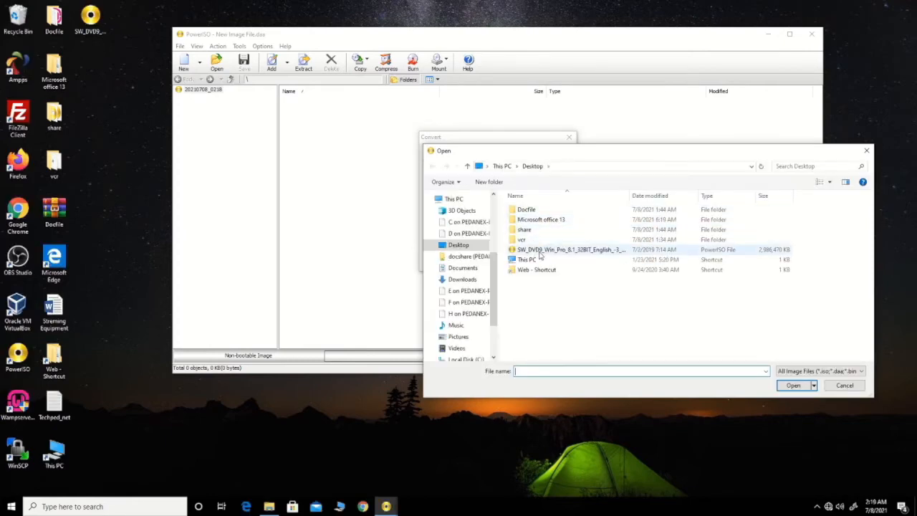
pyautogui.click(570, 249)
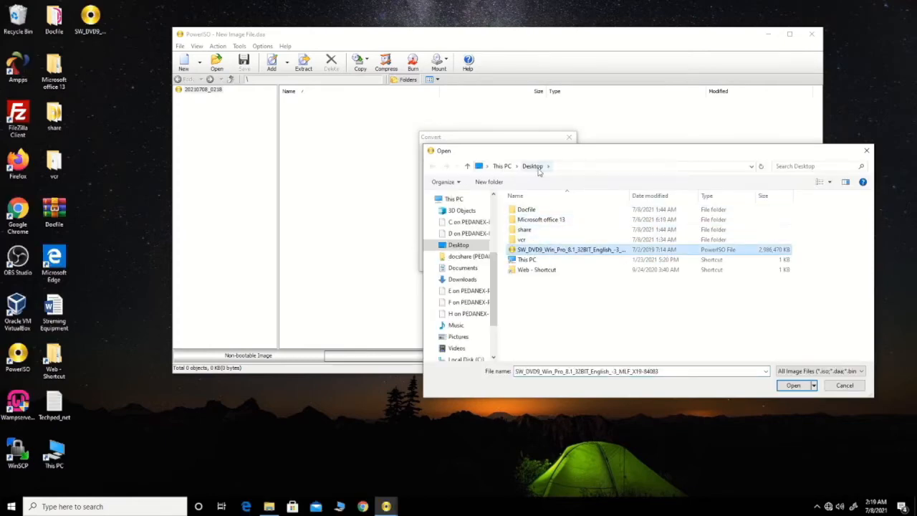
pyautogui.click(793, 385)
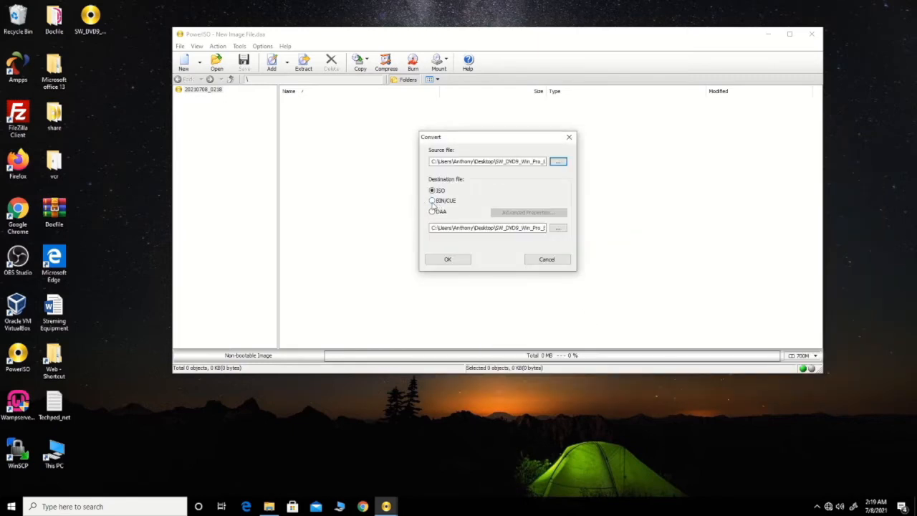
# Set the destination format to BIN/CUE and start the conversion.
pyautogui.click(433, 201)
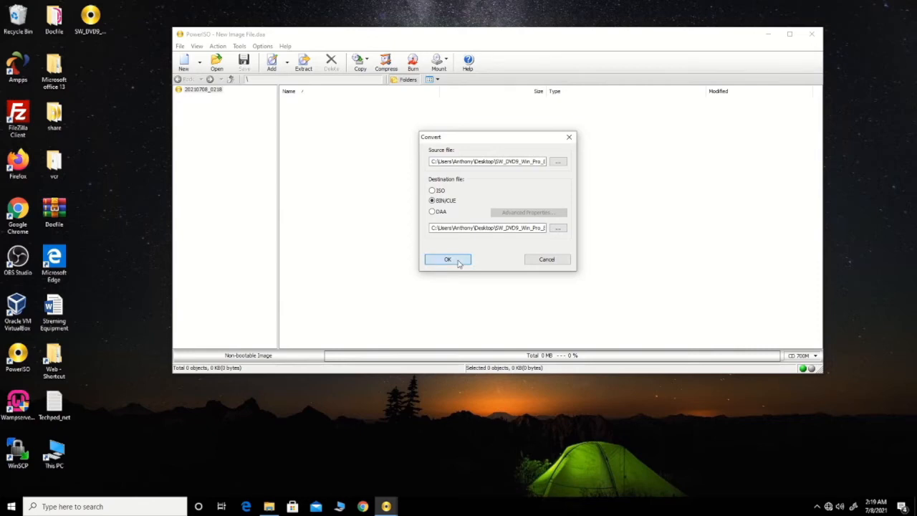
pyautogui.click(447, 258)
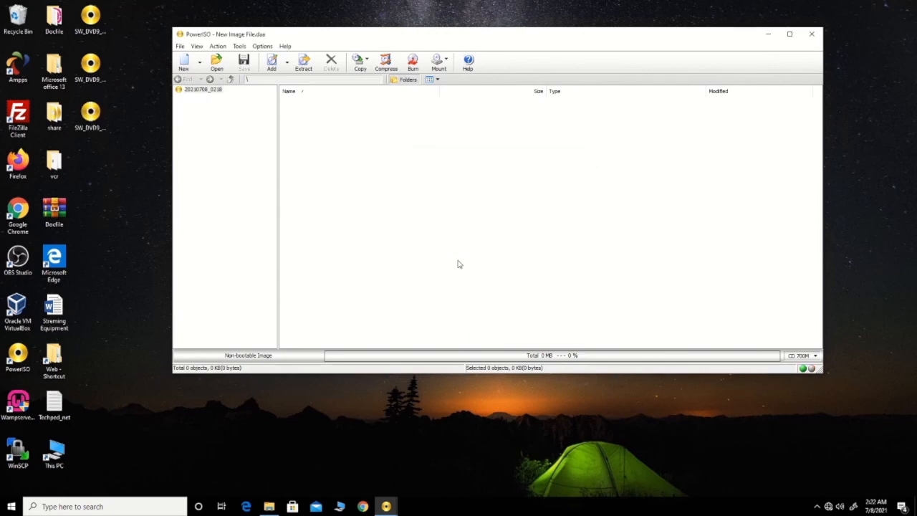
pyautogui.moveTo(80, 189)
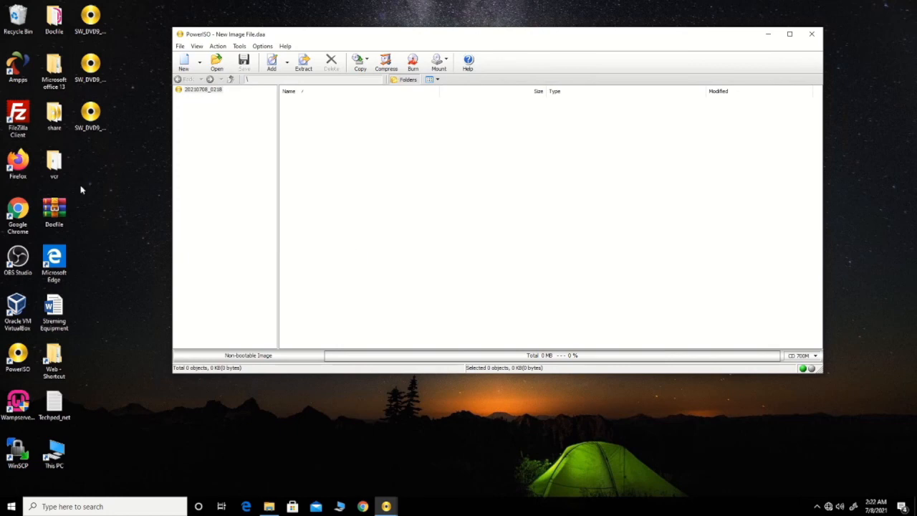